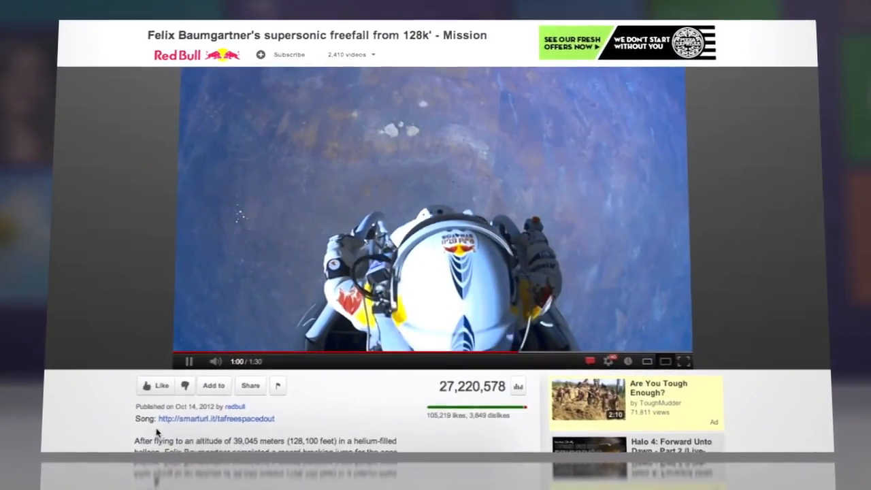
- Expand the Red Bull supersonic freefall video to full screen while it plays
left_click(686, 362)
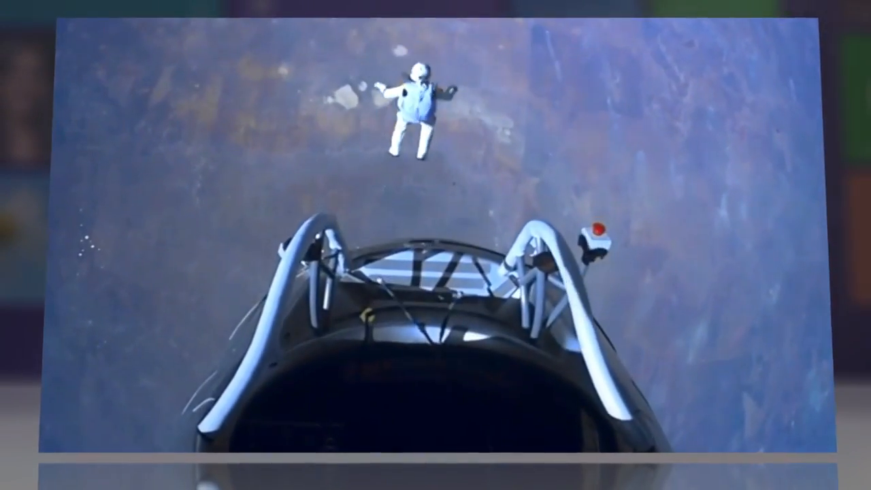